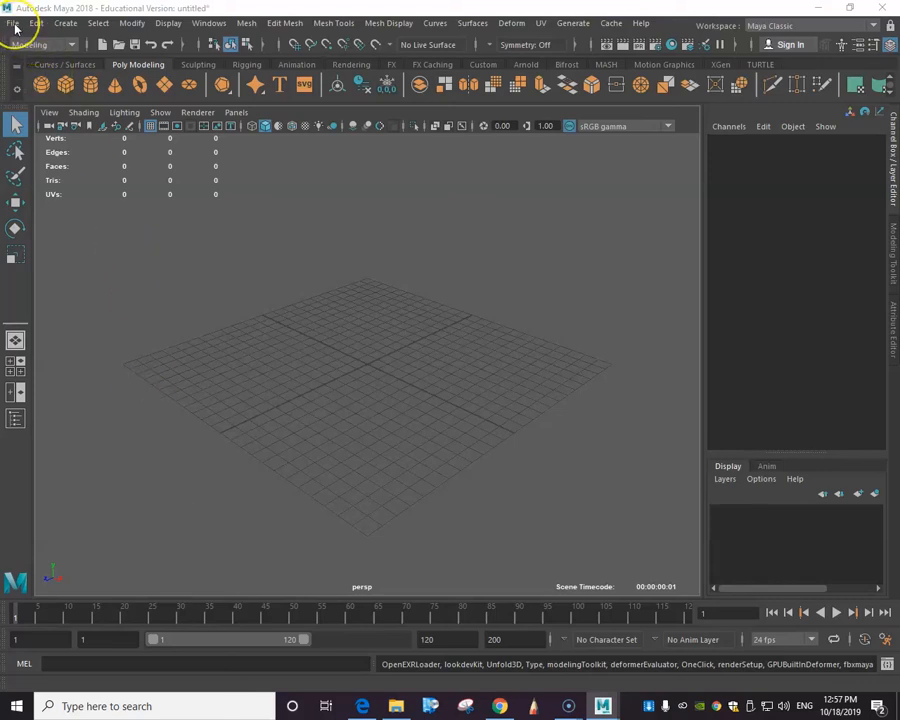
Turn on AutoSave in Files/Projects preferences, every 10 minutes into the project
click(11, 23)
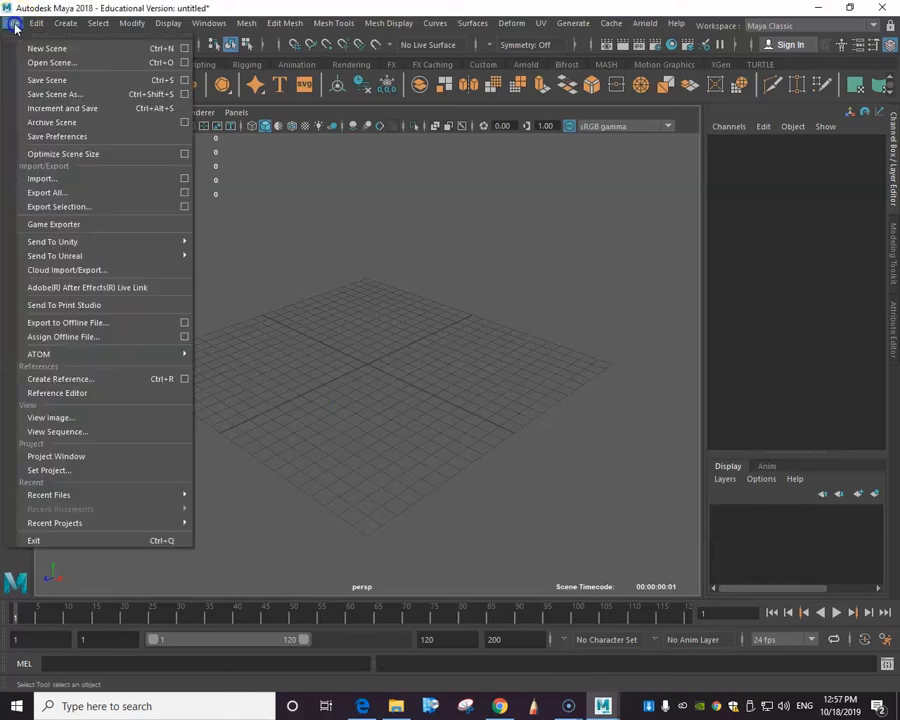
mouse_move(143, 528)
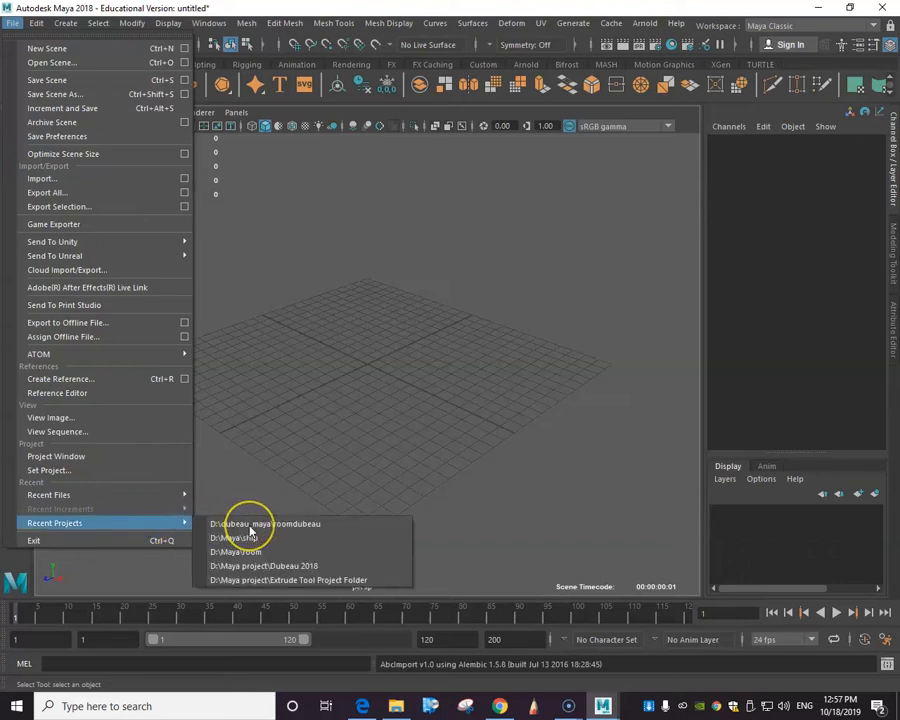
click(258, 524)
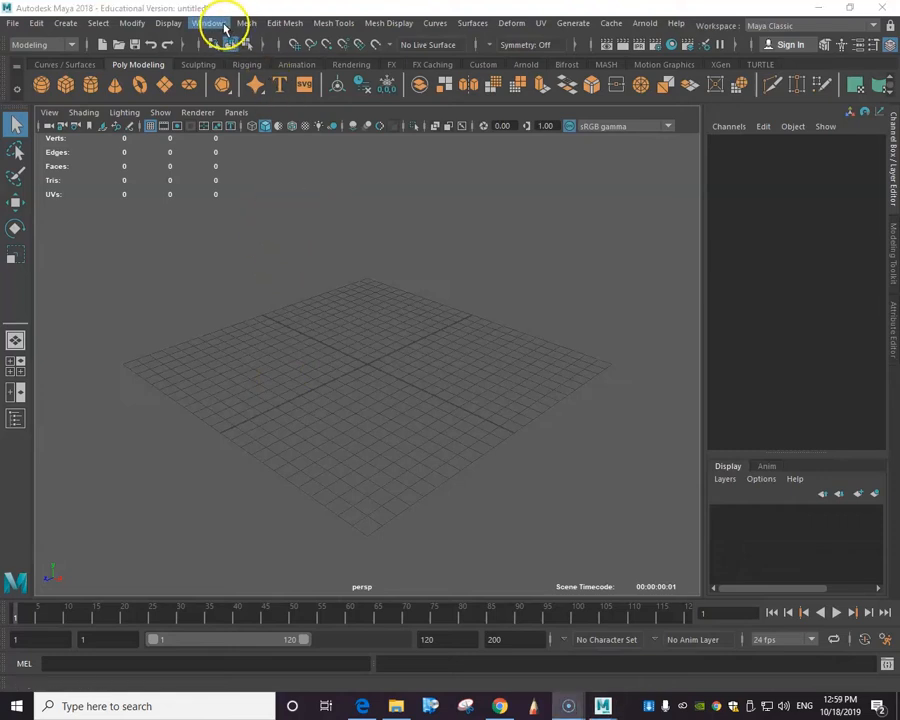
click(209, 23)
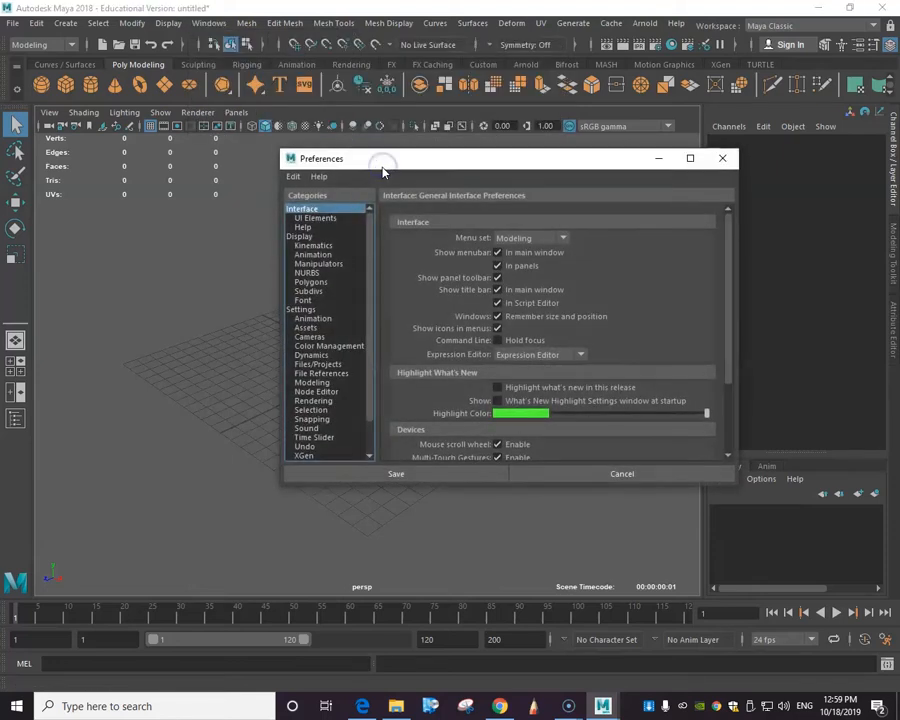
scroll(down, 3)
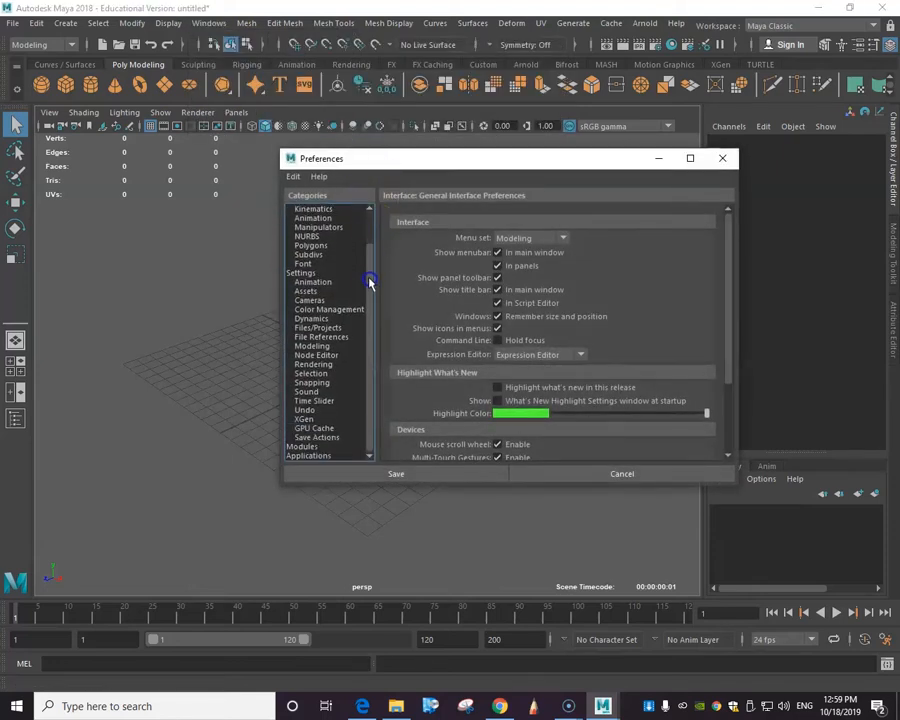
click(318, 327)
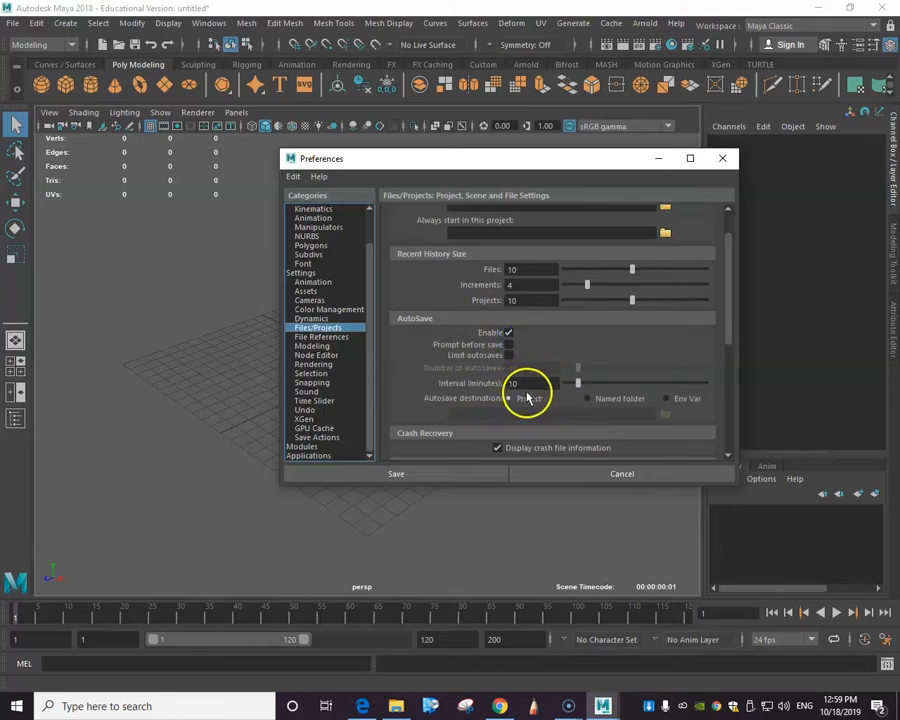
click(509, 398)
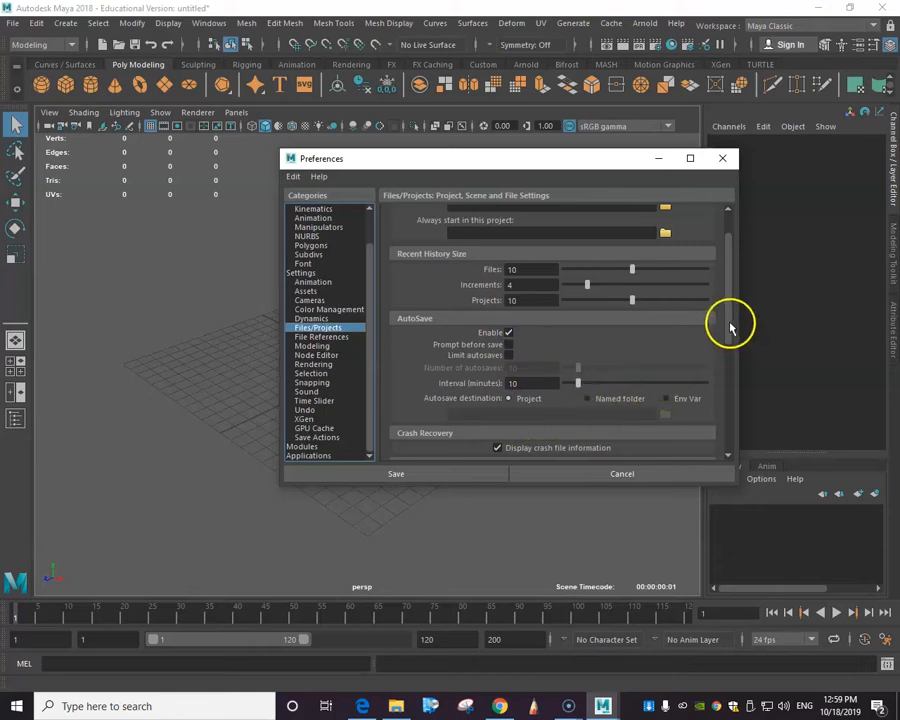
scroll(down, 3)
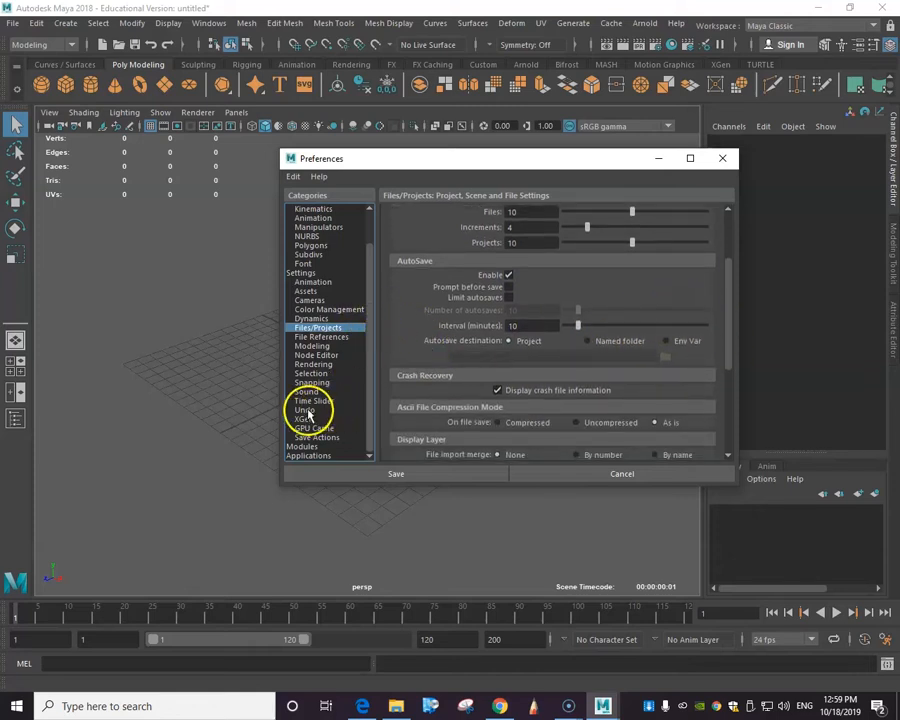
click(304, 409)
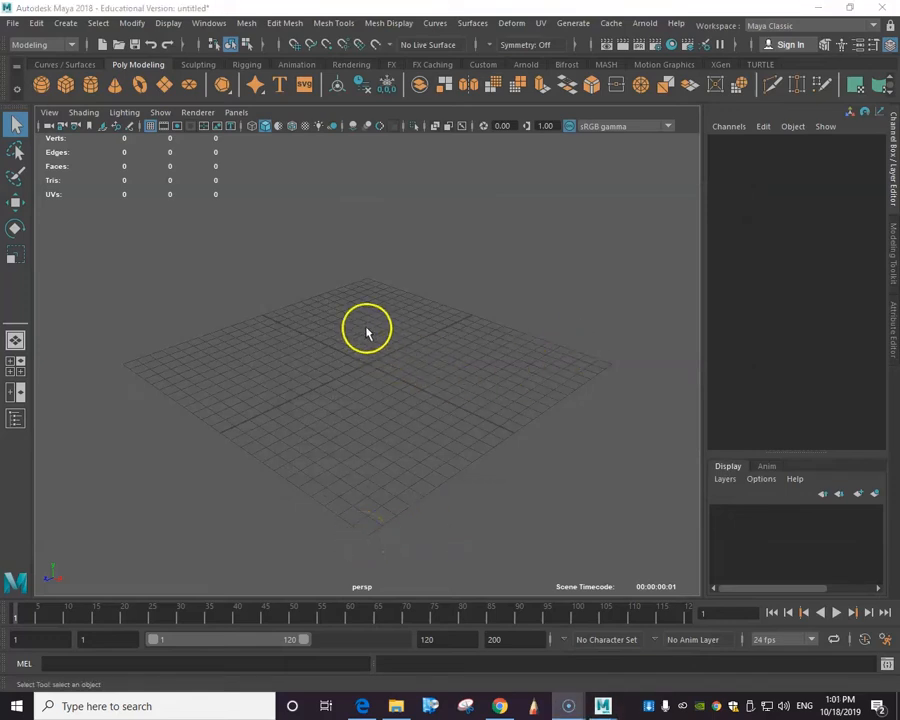
mouse_move(208, 330)
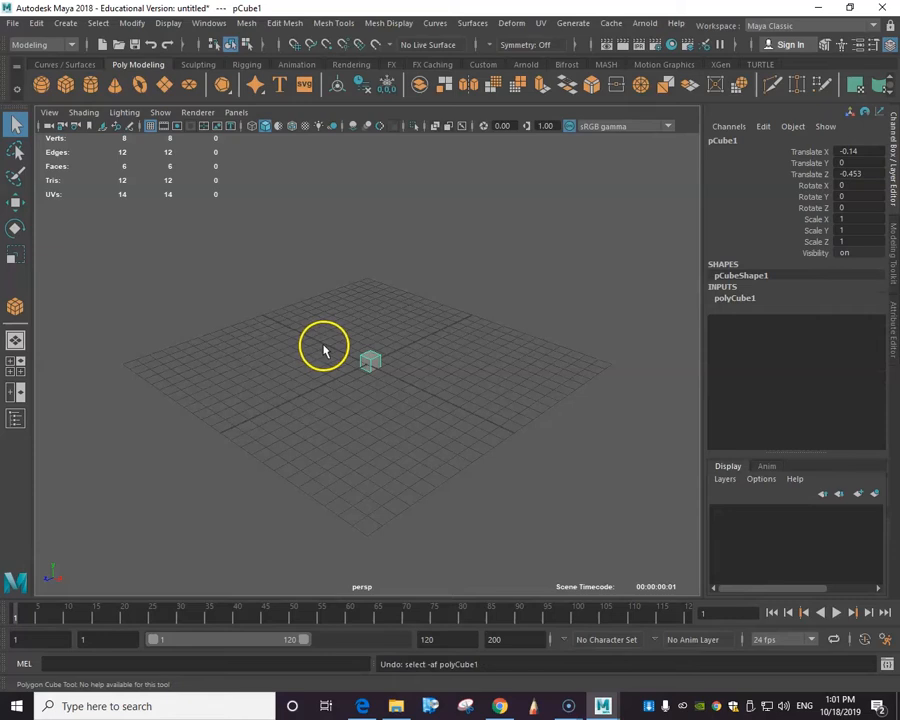
mouse_move(371, 360)
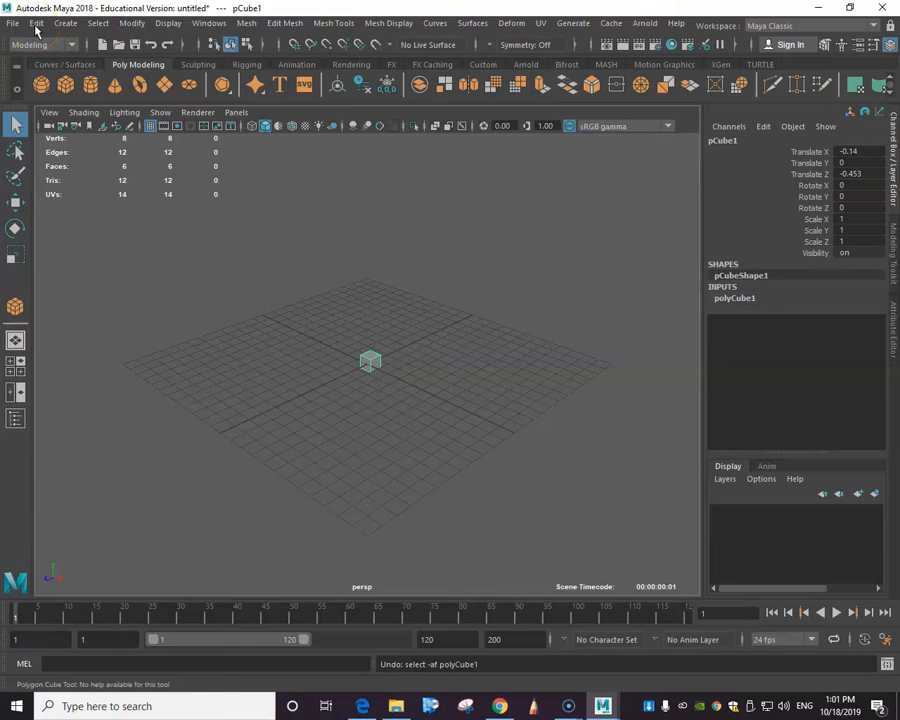
click(36, 23)
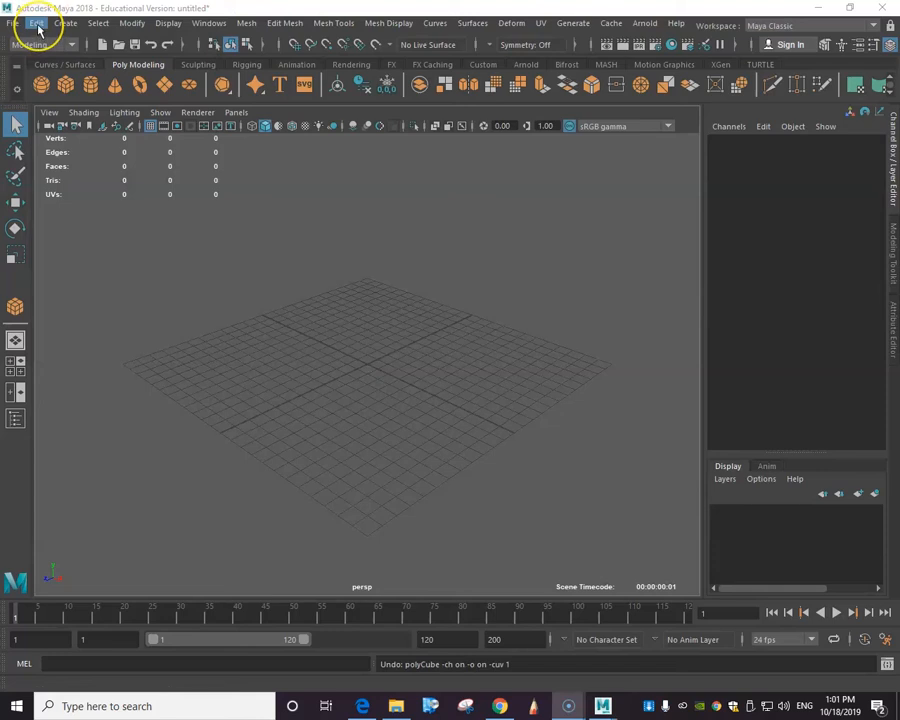
Activate the polygon cube tool at 1-unit width, height and depth with Normalize UVs on
click(64, 22)
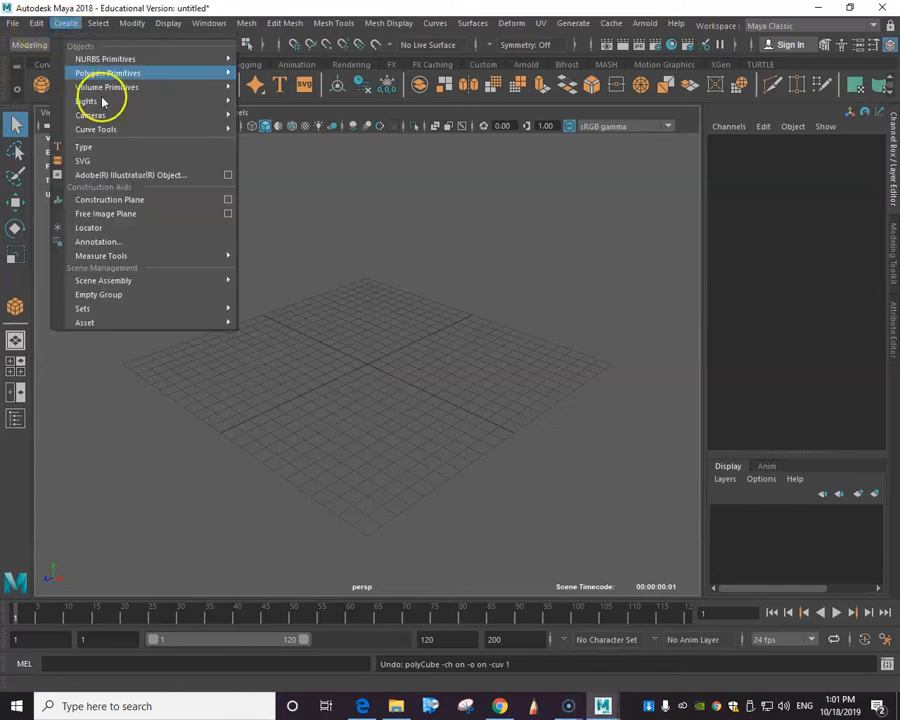
mouse_move(150, 79)
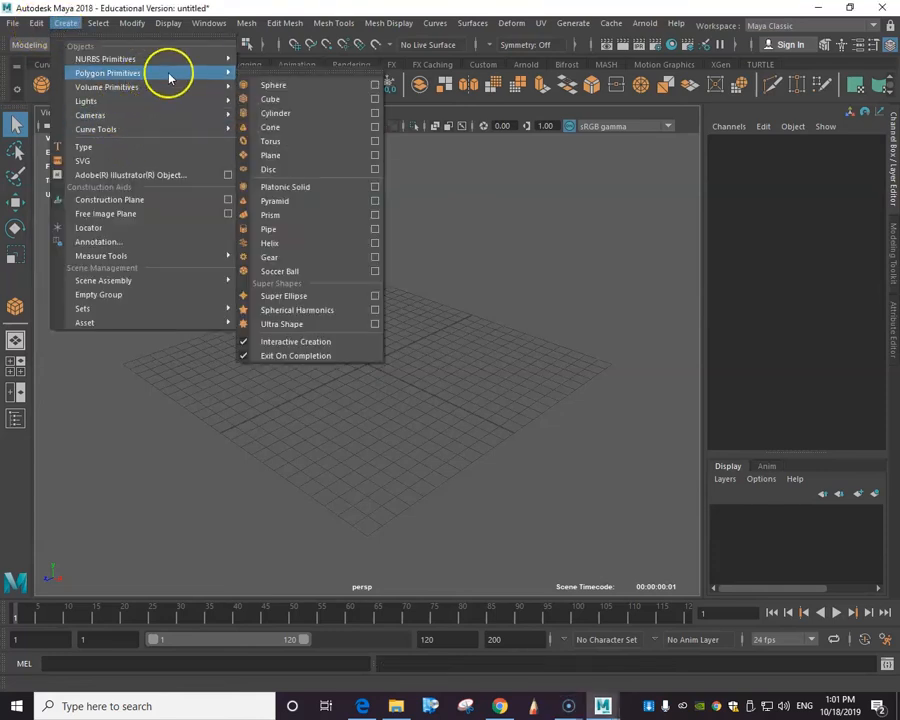
mouse_move(340, 100)
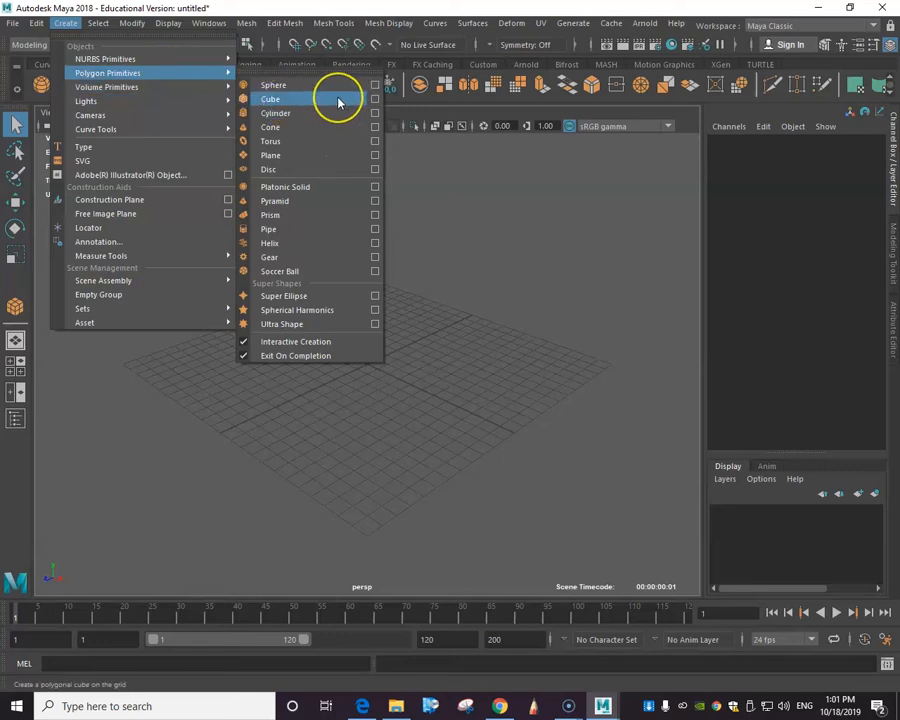
mouse_move(374, 99)
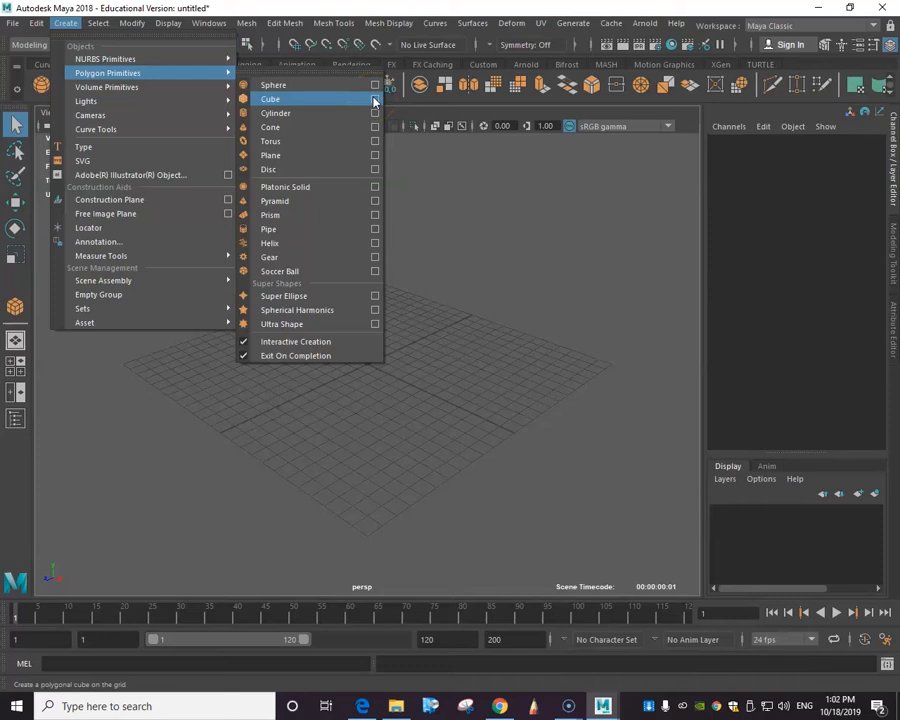
mouse_move(377, 101)
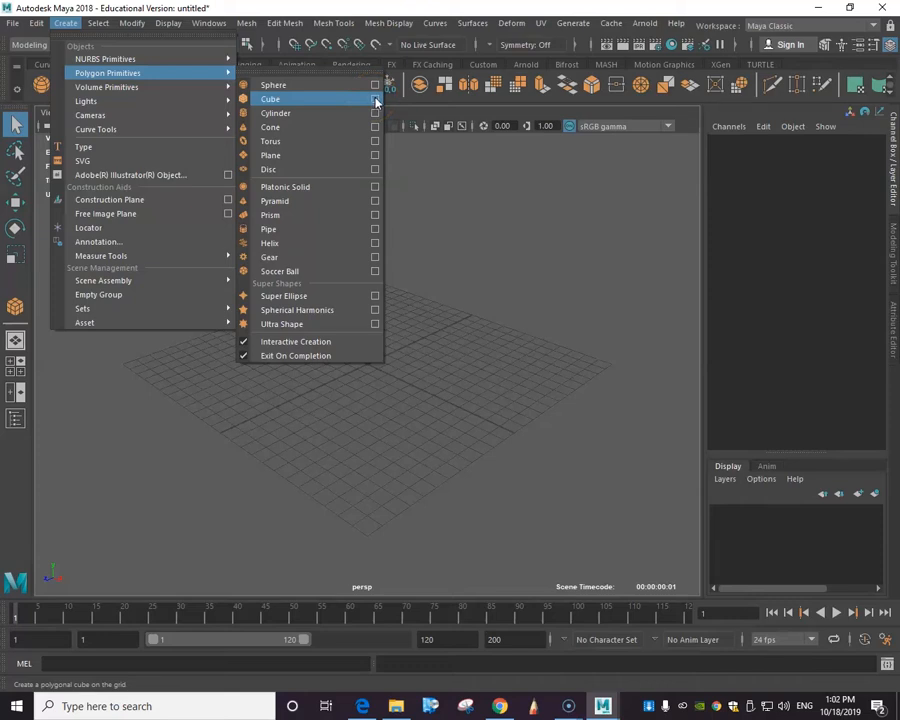
click(375, 99)
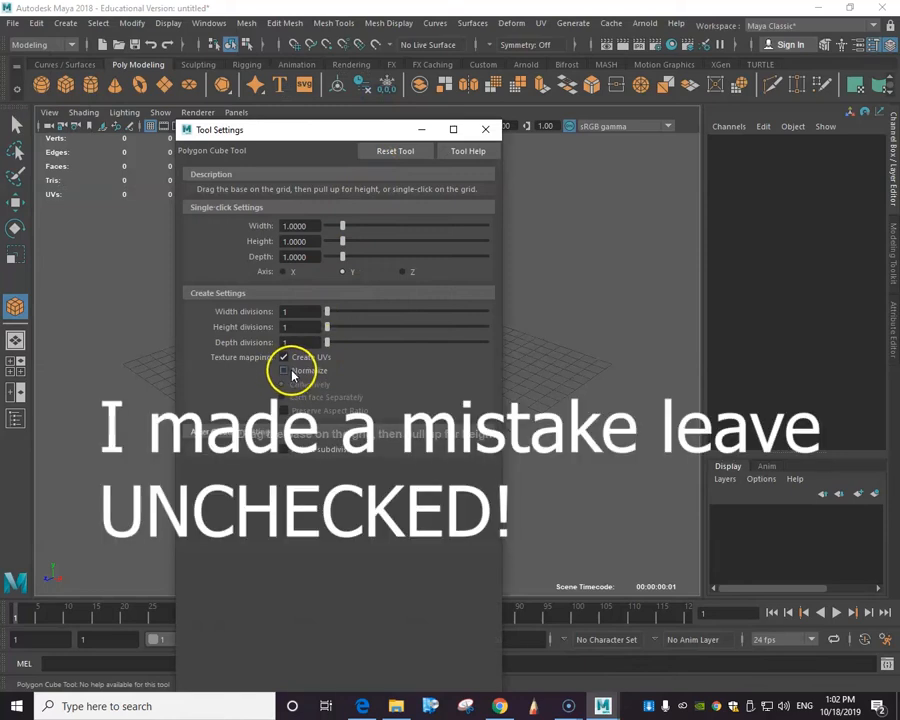
click(284, 370)
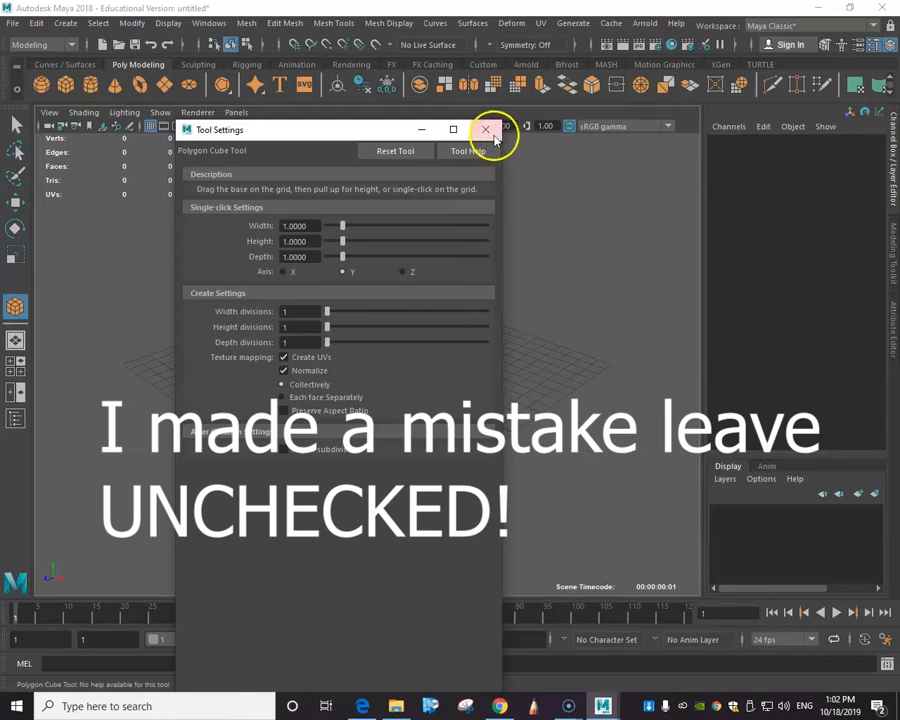
click(486, 130)
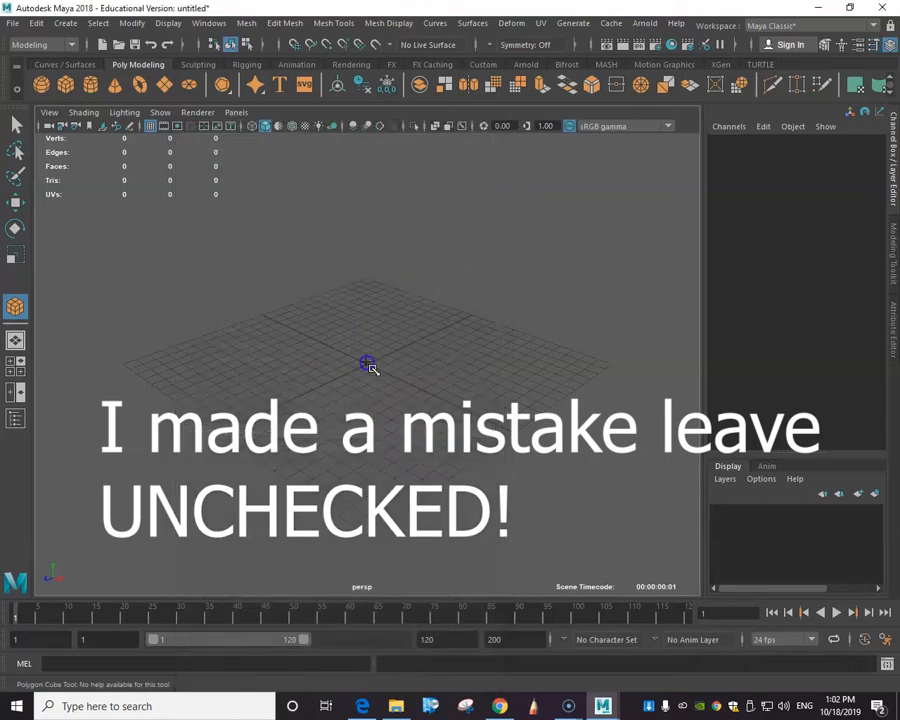
Create a cube near the grid centre and zero its Translate X and Y, keeping Z -0.619
click(366, 363)
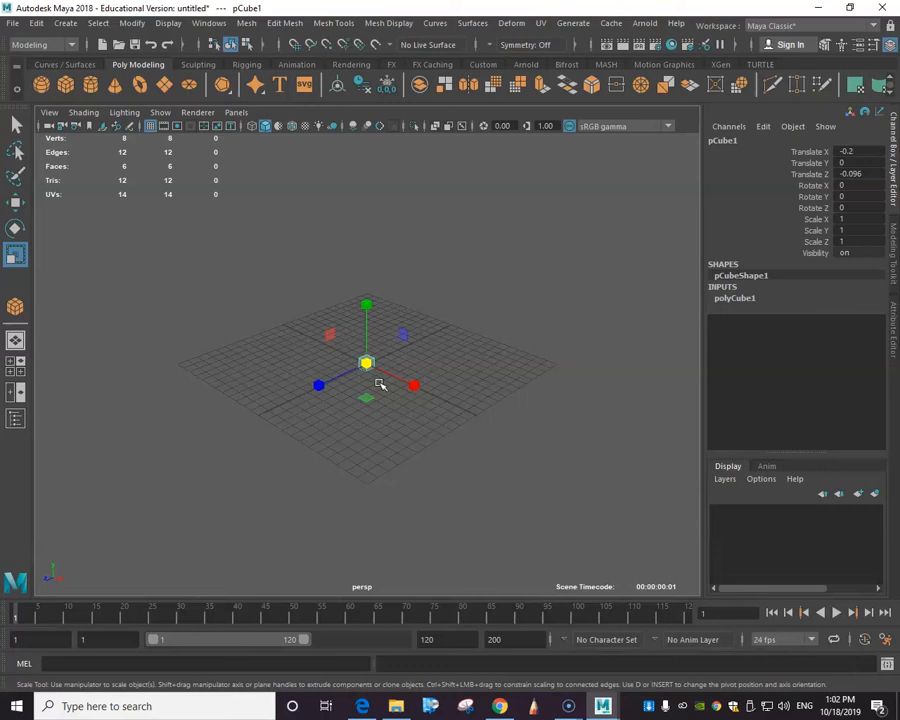
click(13, 204)
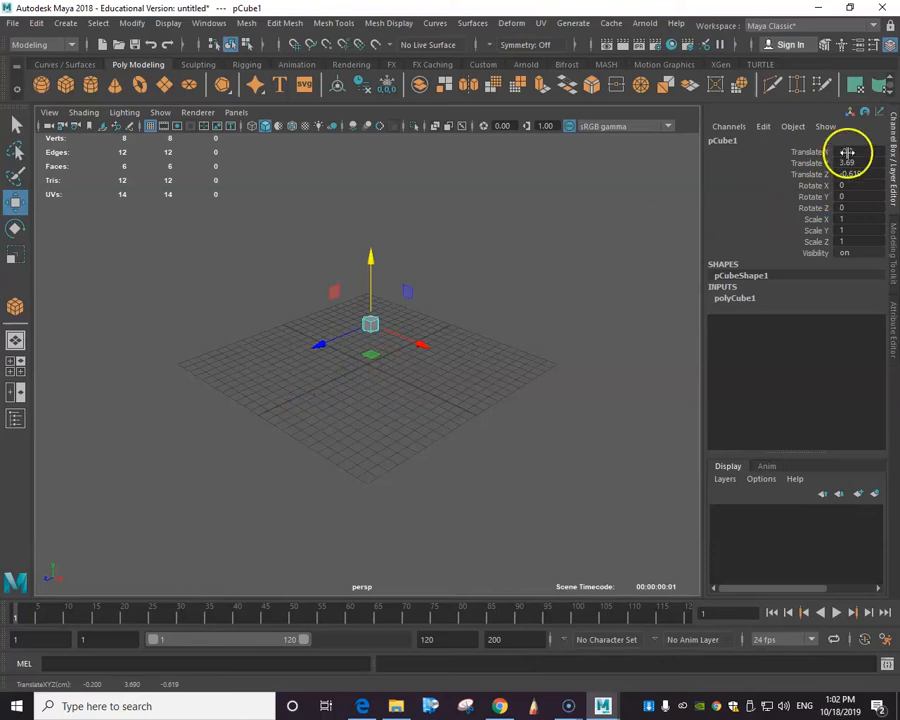
click(849, 151)
text(0)
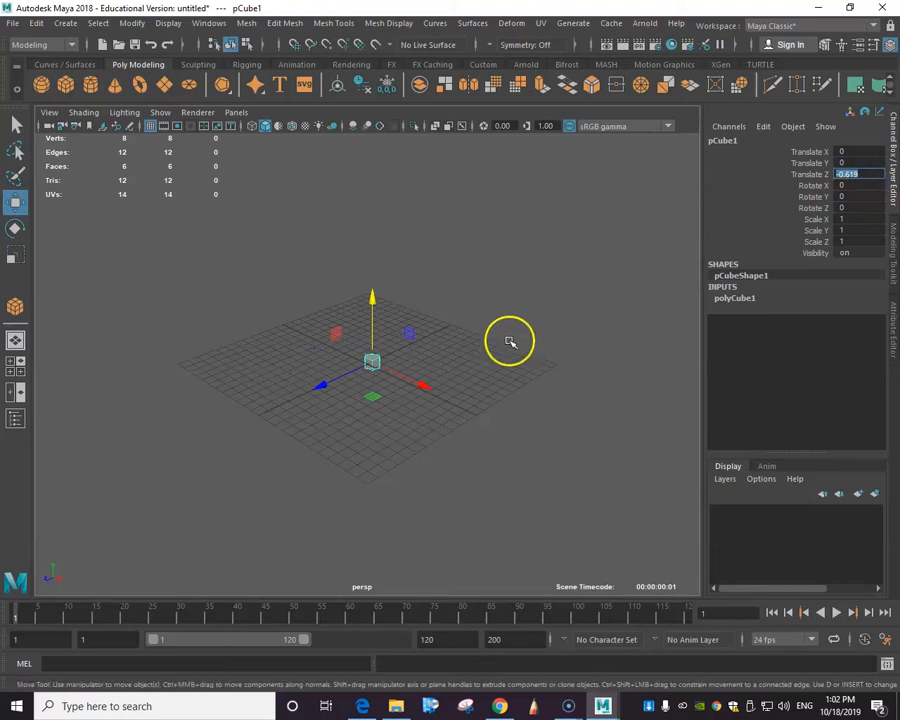
mouse_move(193, 285)
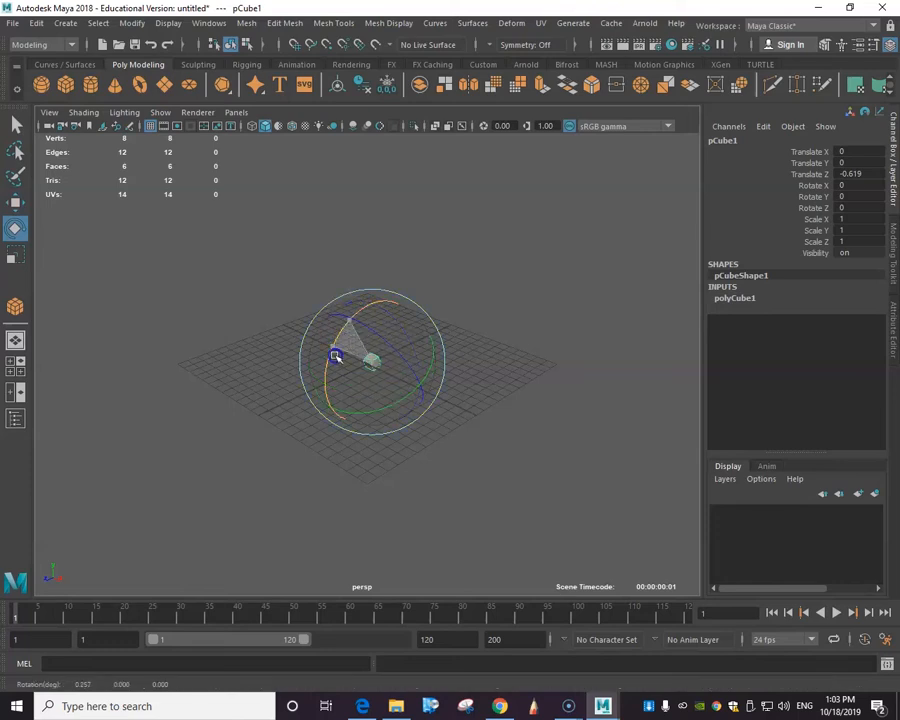
drag(335, 357, 358, 400)
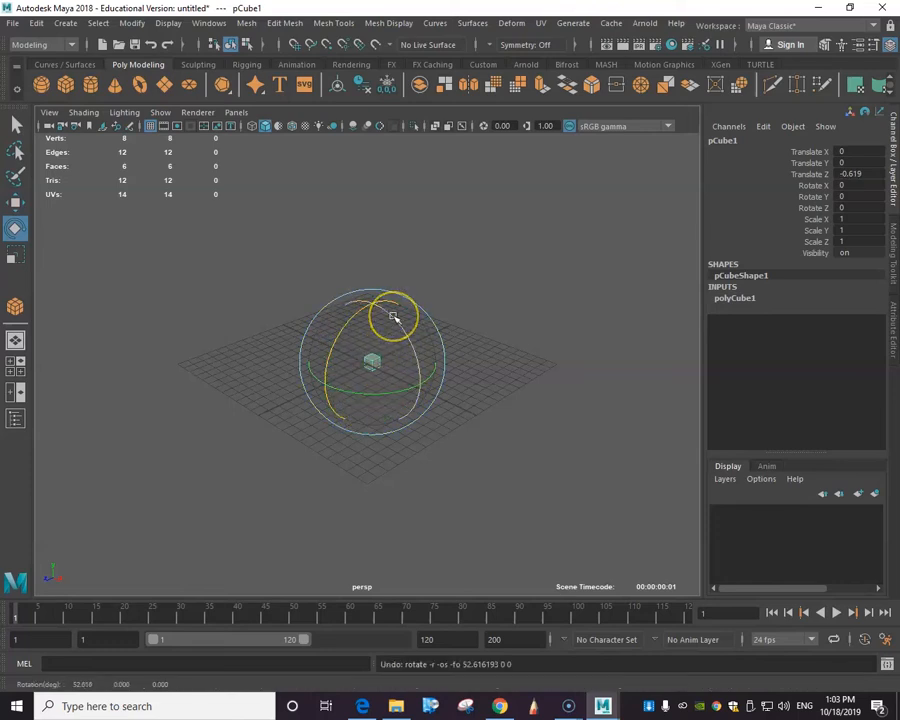
click(15, 254)
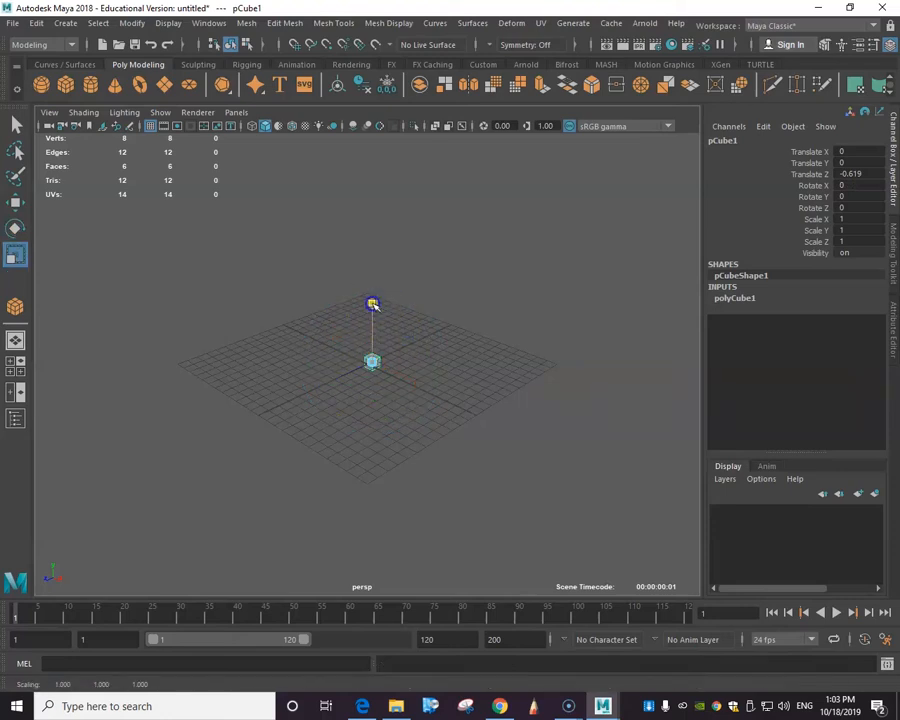
drag(372, 350, 419, 382)
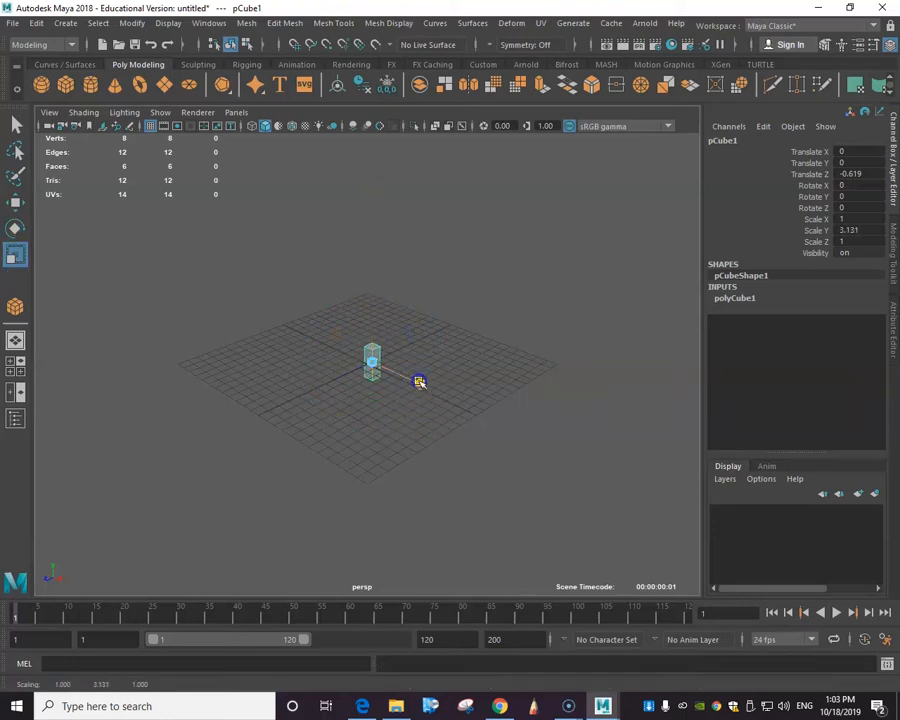
drag(419, 381, 293, 407)
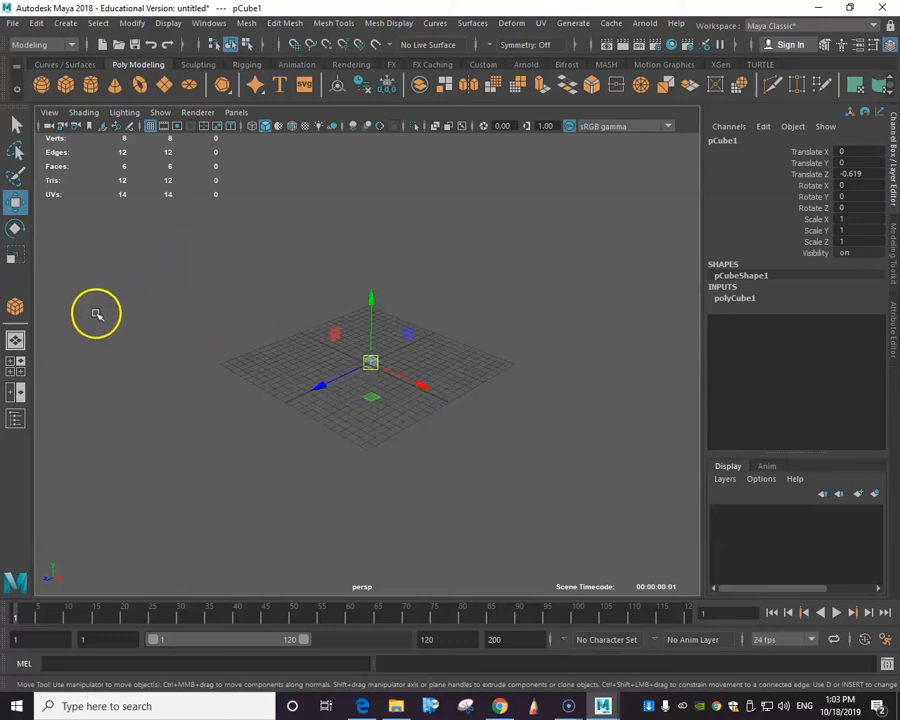
mouse_move(350, 357)
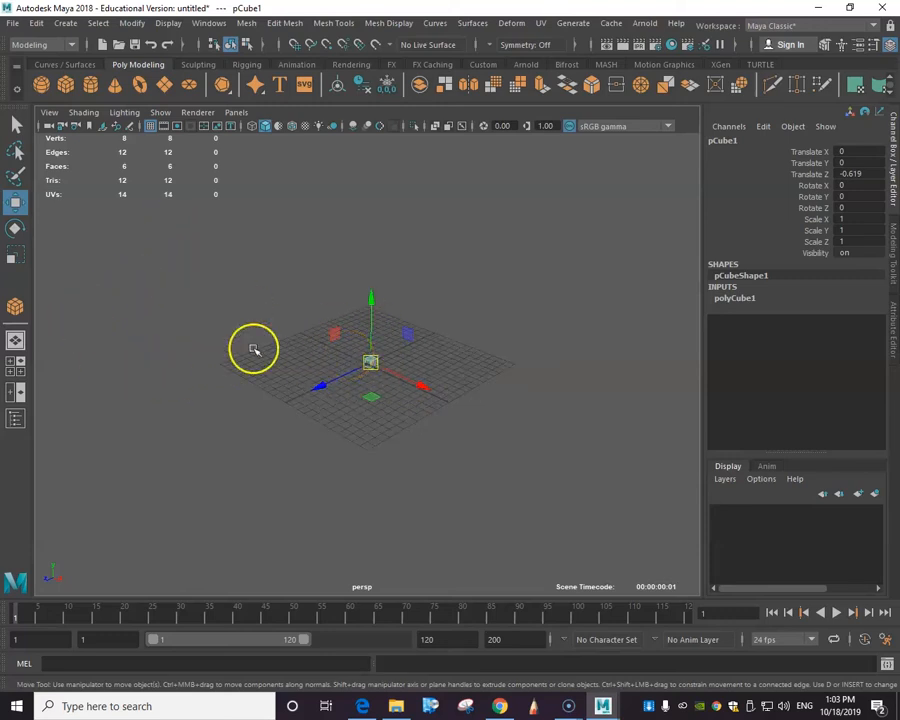
Switch to the quad view showing top, perspective, front and side panels
key(space)
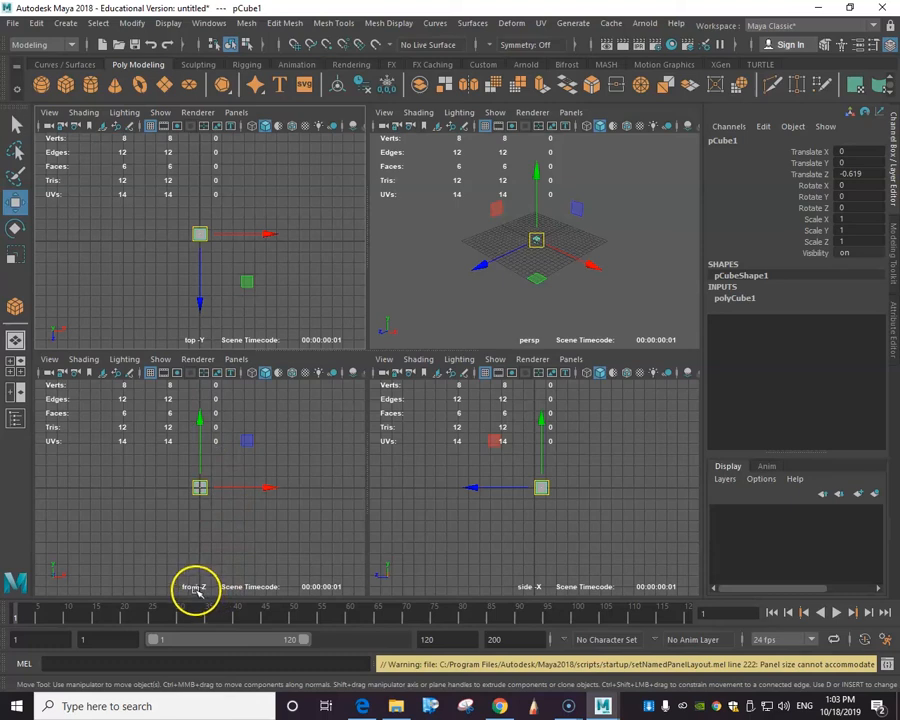
mouse_move(562, 513)
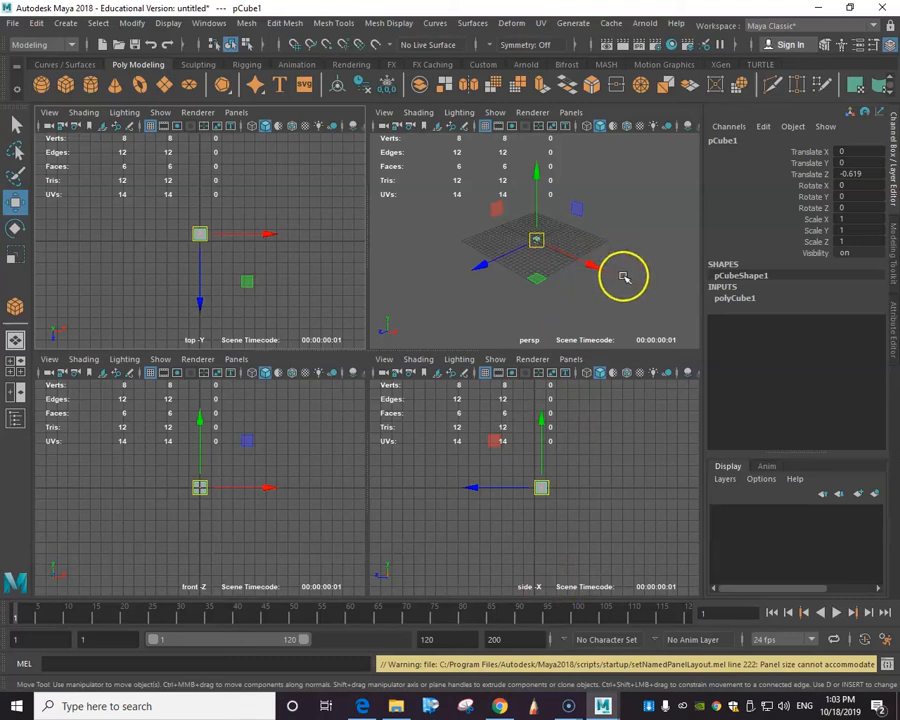
mouse_move(268, 525)
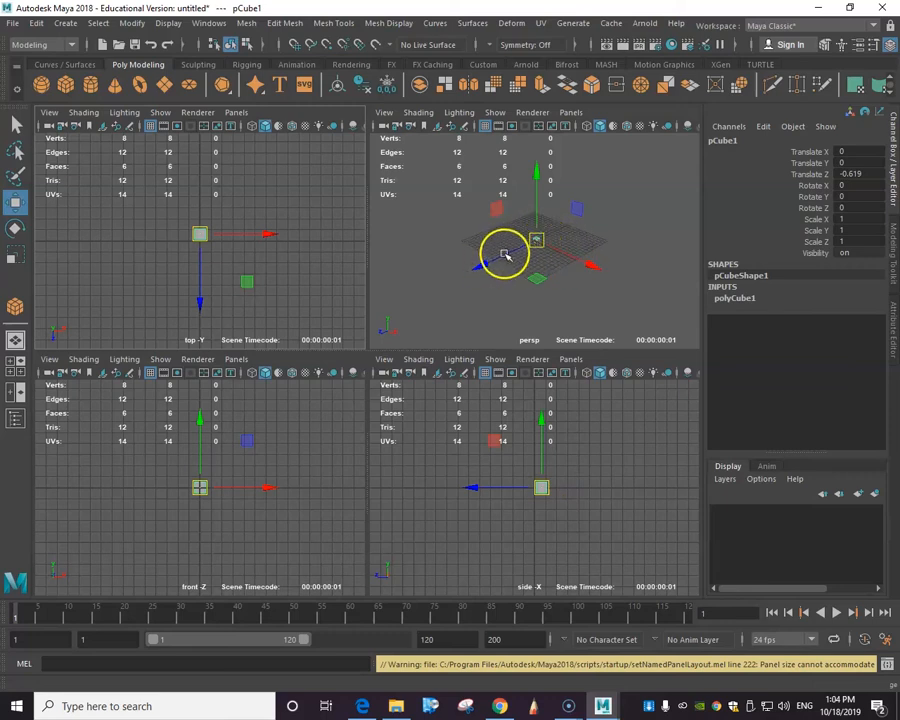
mouse_move(497, 291)
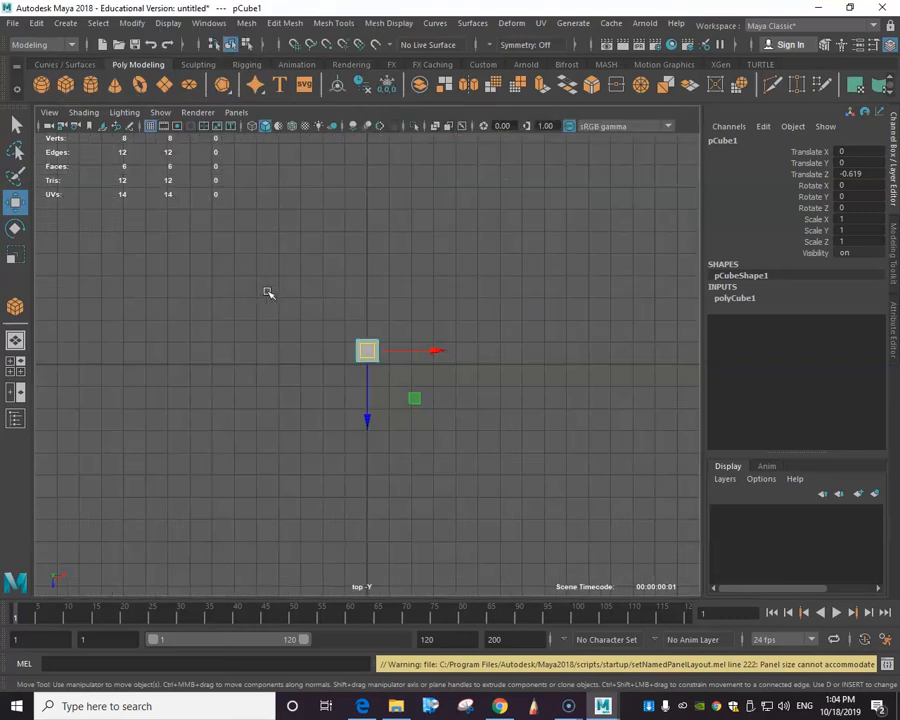
mouse_move(366, 389)
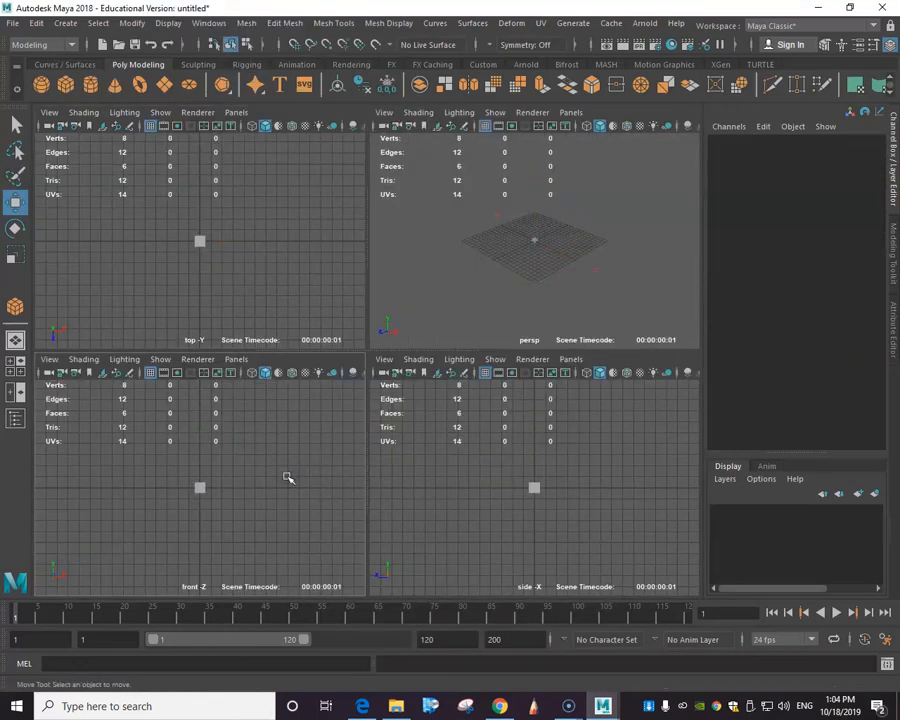
mouse_move(502, 462)
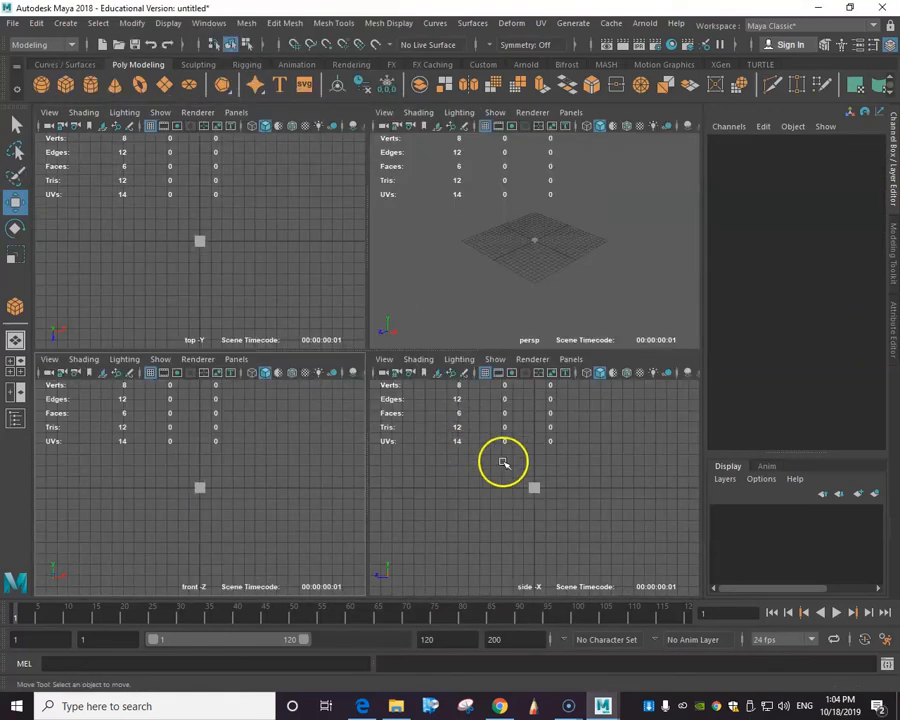
mouse_move(552, 480)
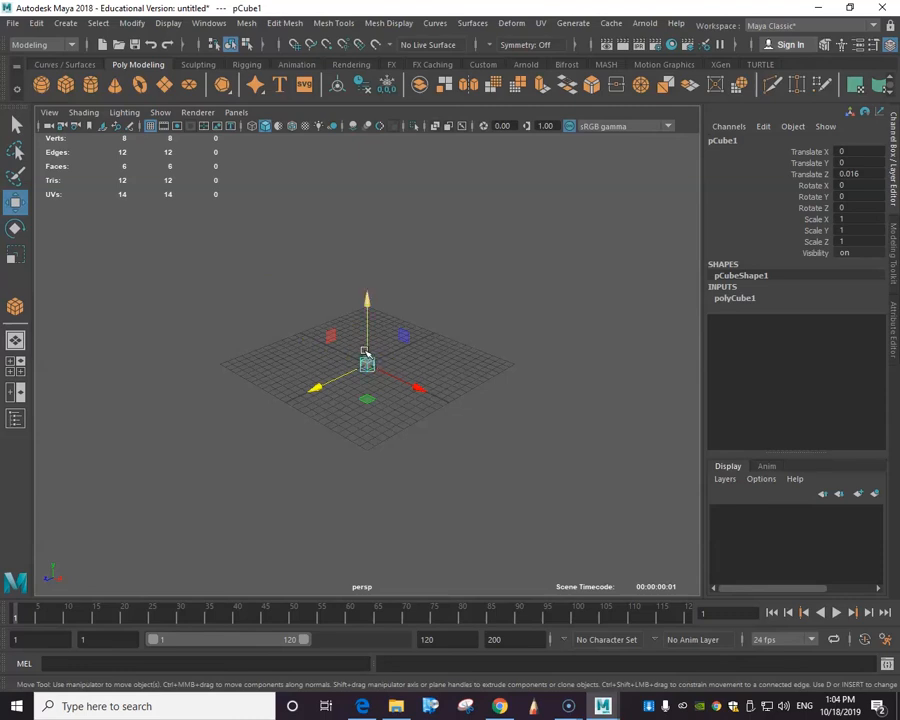
Lift the cube to Y 0.575, check it in quad view, then return to perspective
drag(367, 362, 367, 328)
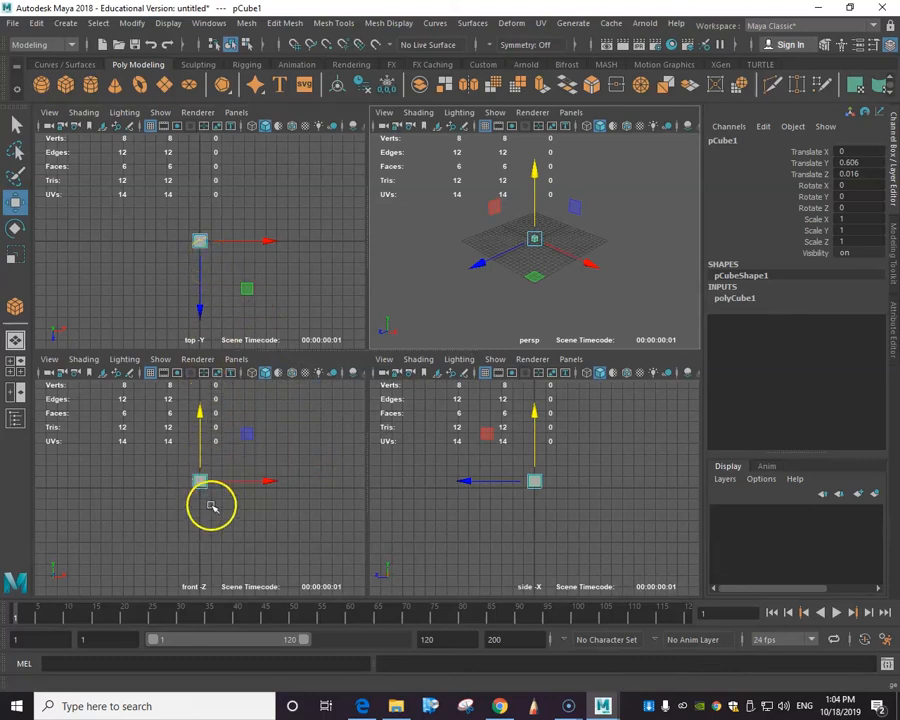
mouse_move(206, 497)
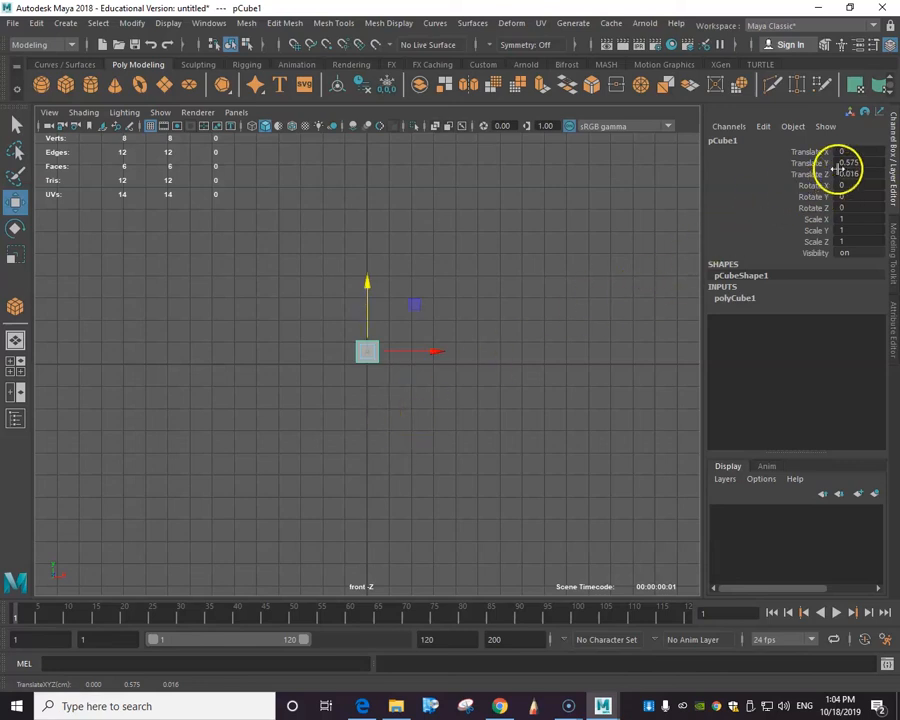
click(852, 162)
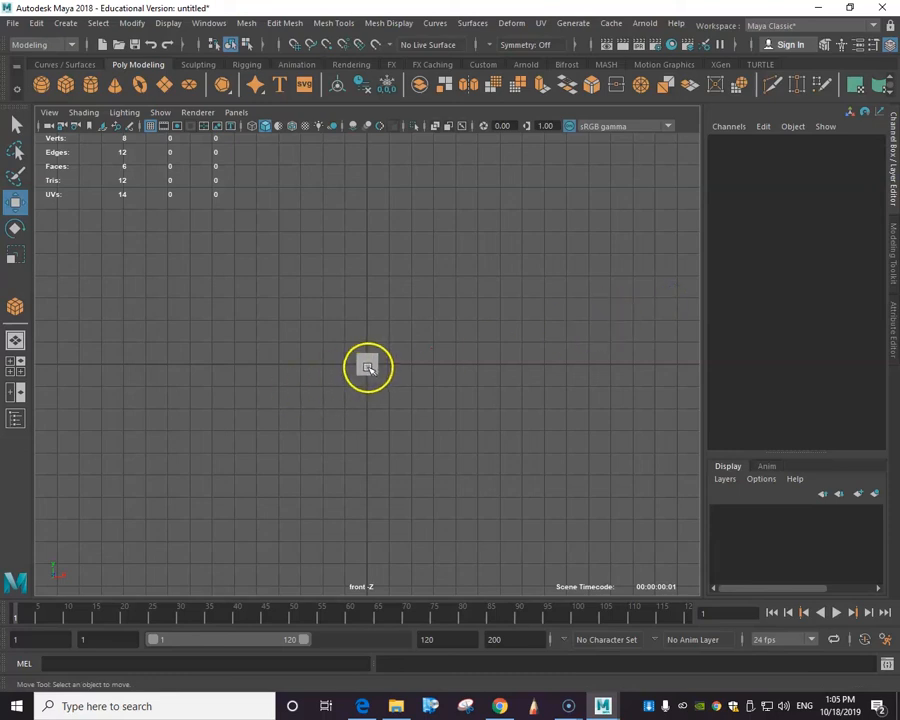
click(367, 365)
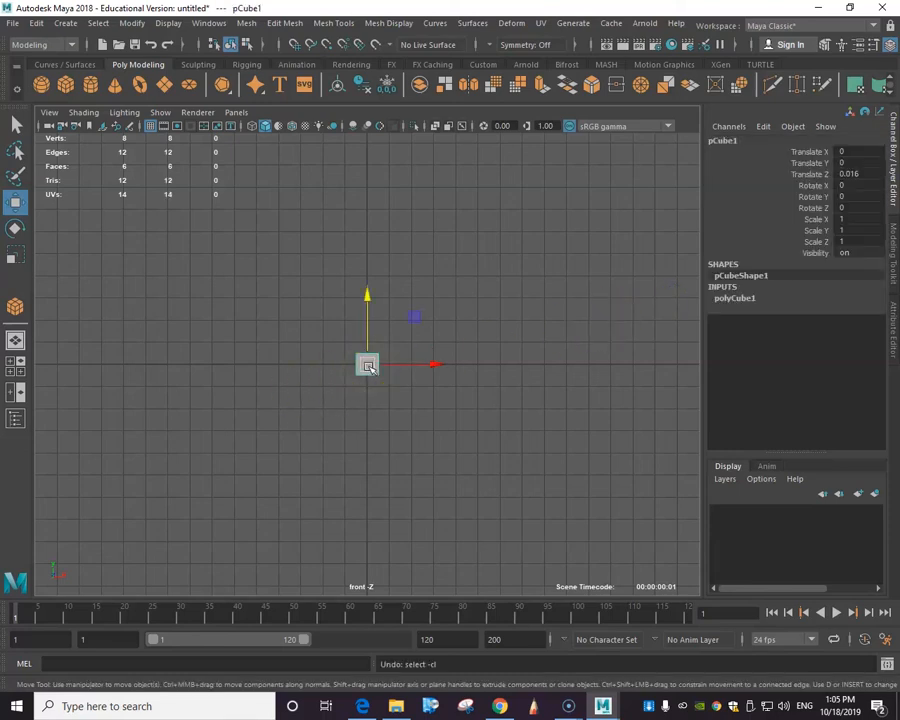
drag(367, 363, 367, 350)
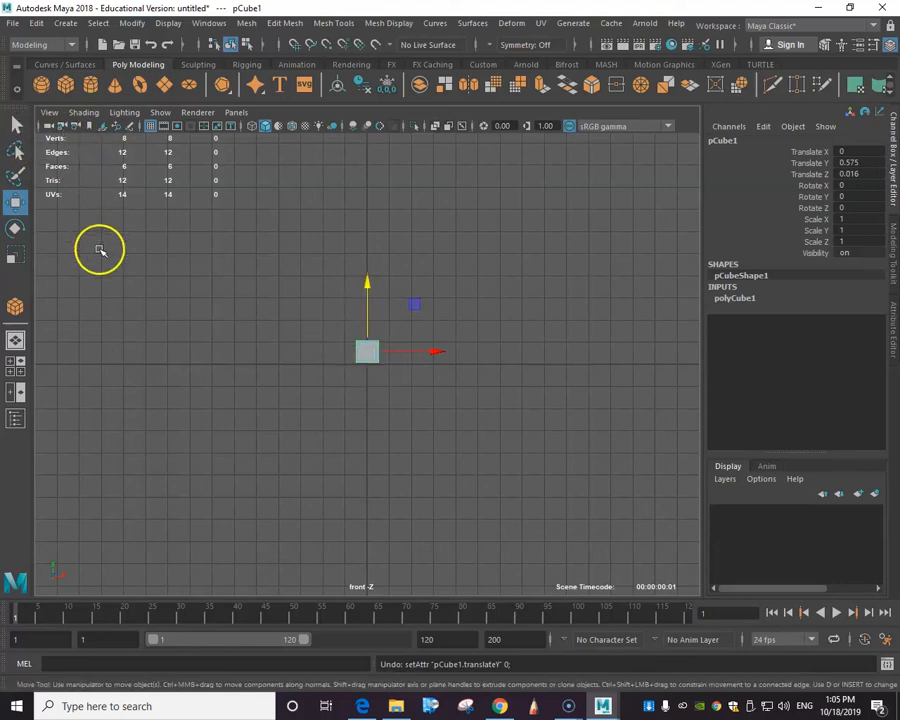
key(space)
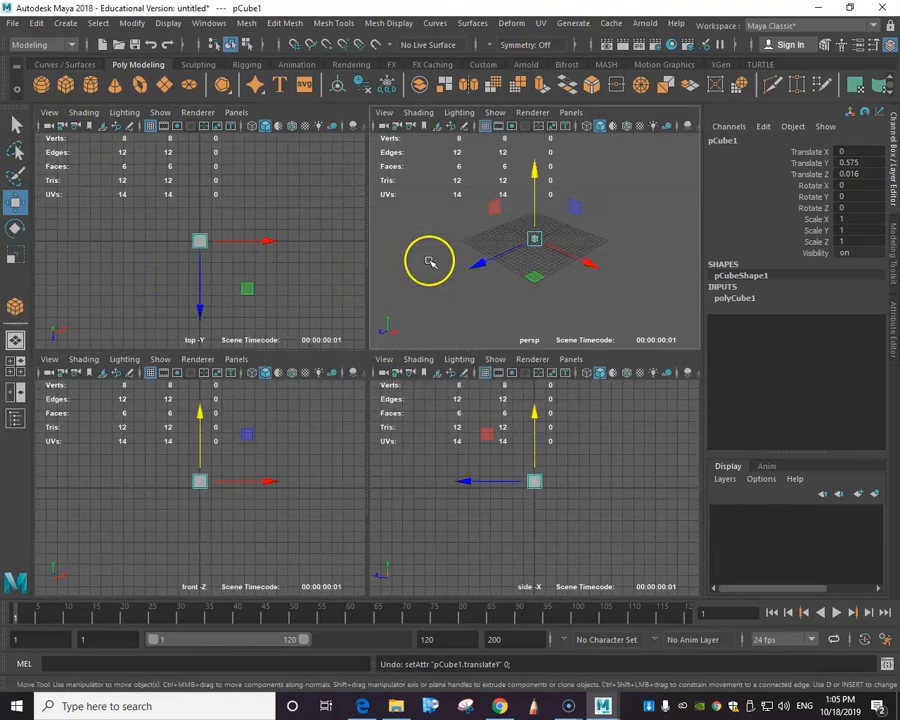
key(SPACE)
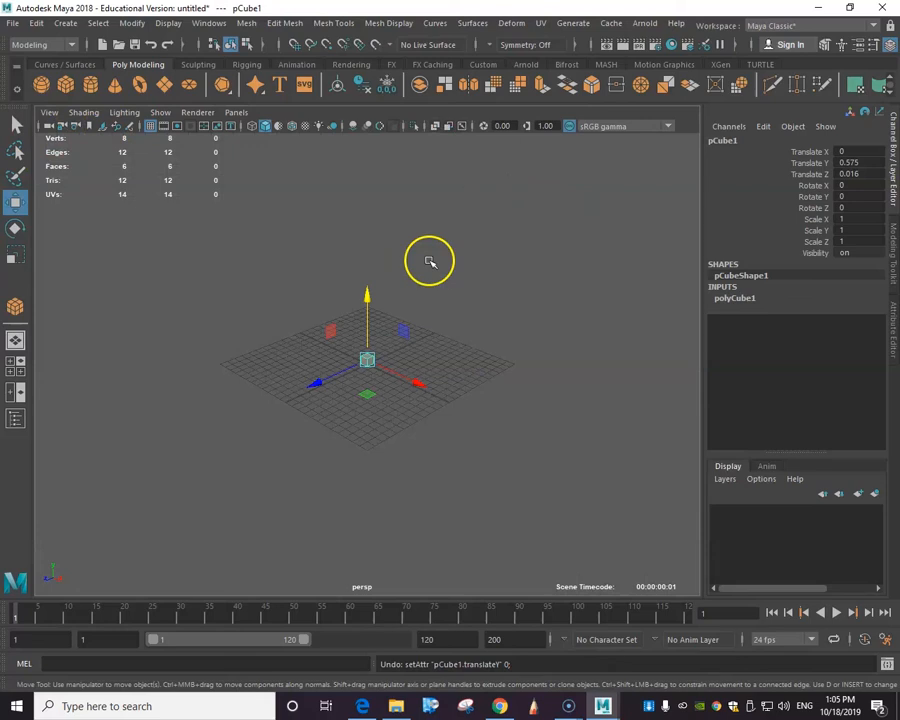